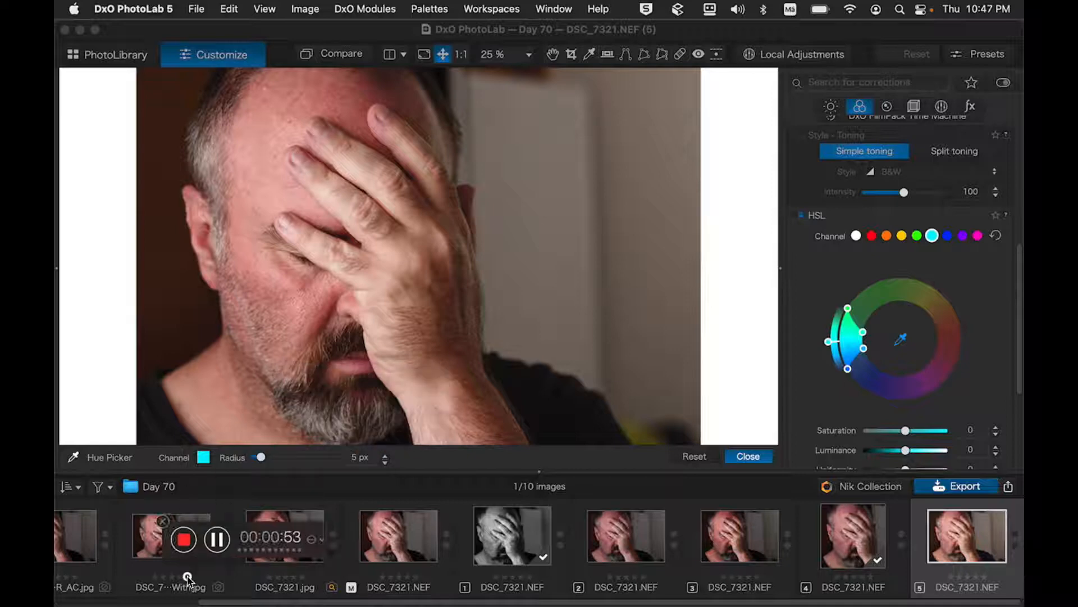
mouse_move(750, 328)
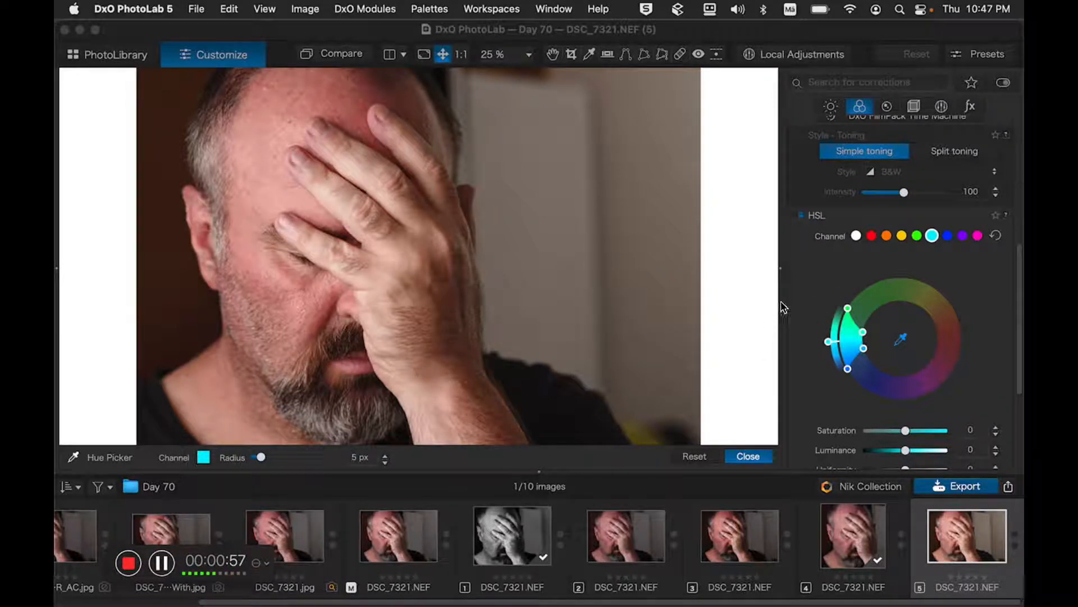
mouse_move(794, 222)
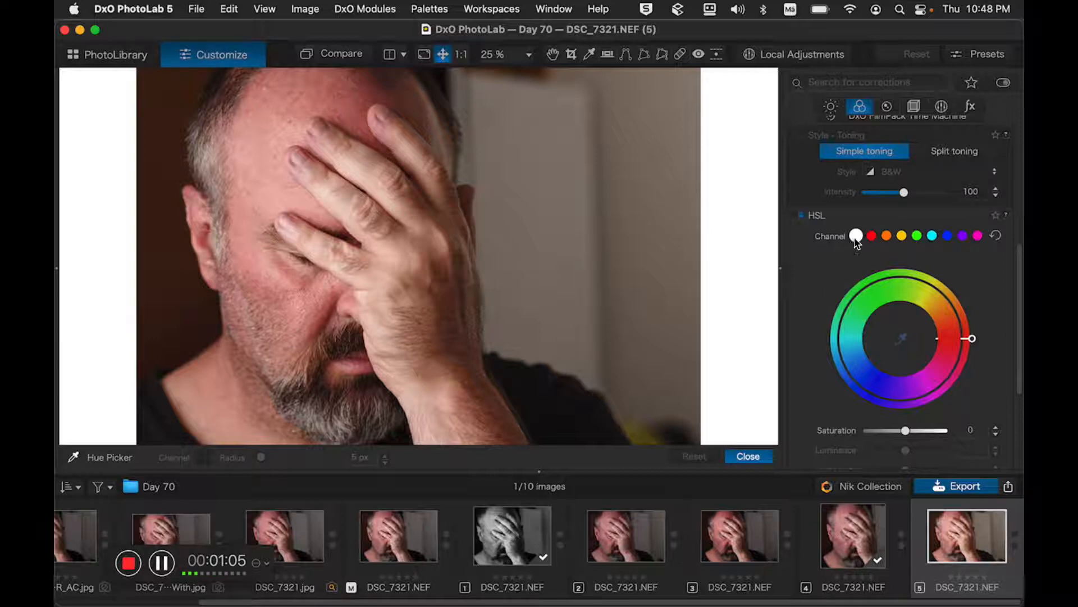
mouse_move(824, 260)
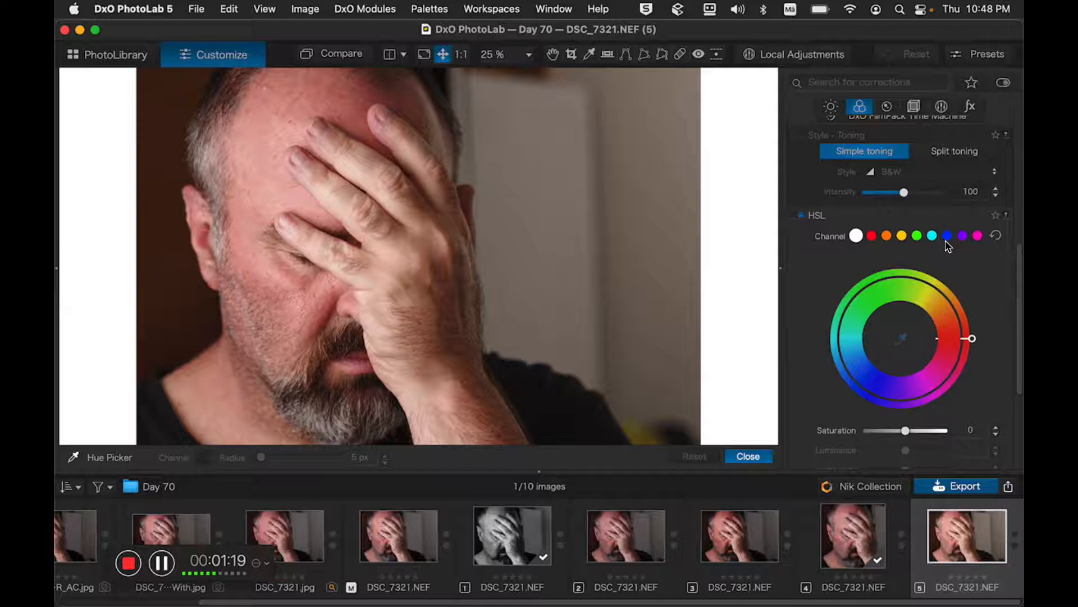
Retarget the blue HSL channel to the forehead's red skin hue using the Hue Picker
left_click(947, 235)
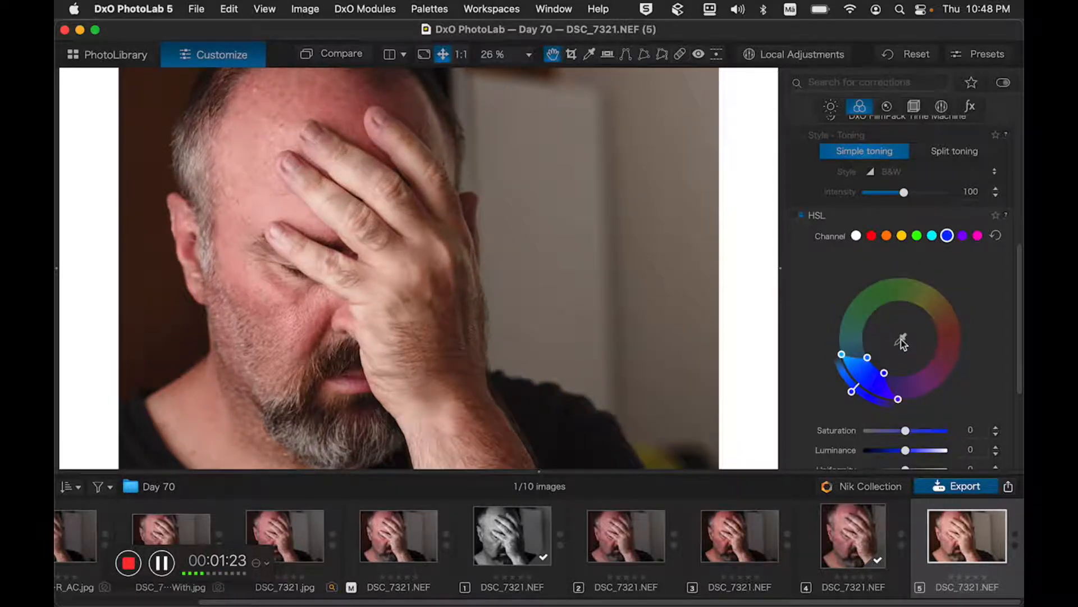
mouse_move(426, 229)
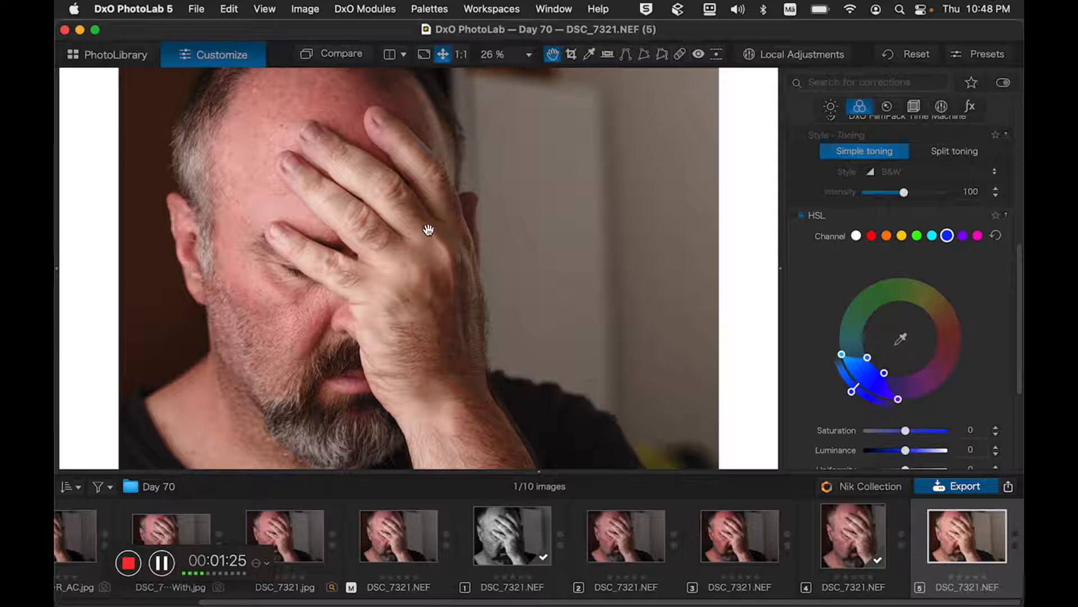
mouse_move(545, 251)
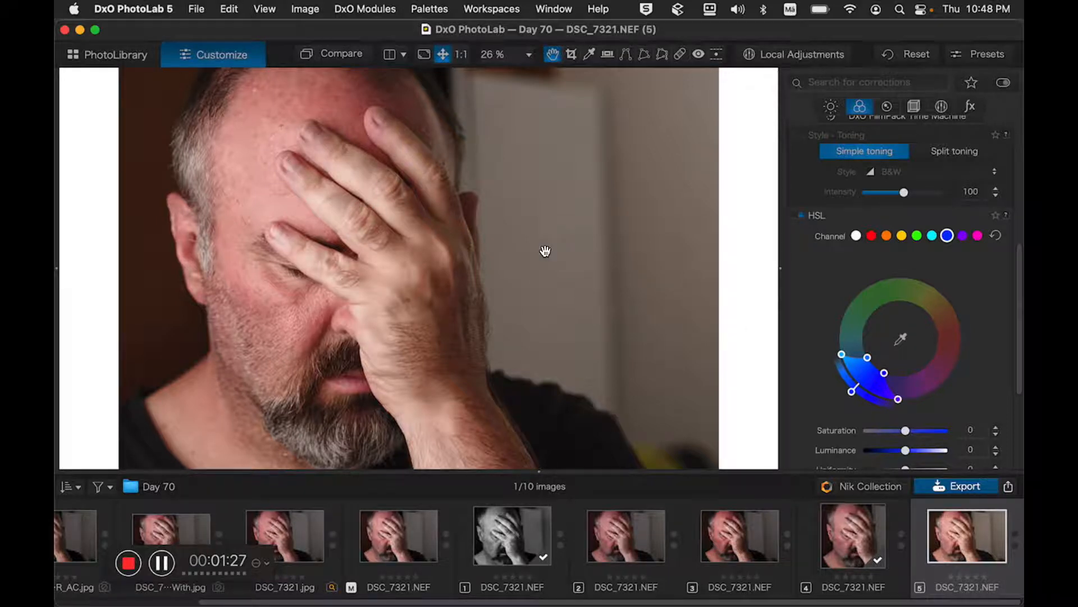
left_click(901, 338)
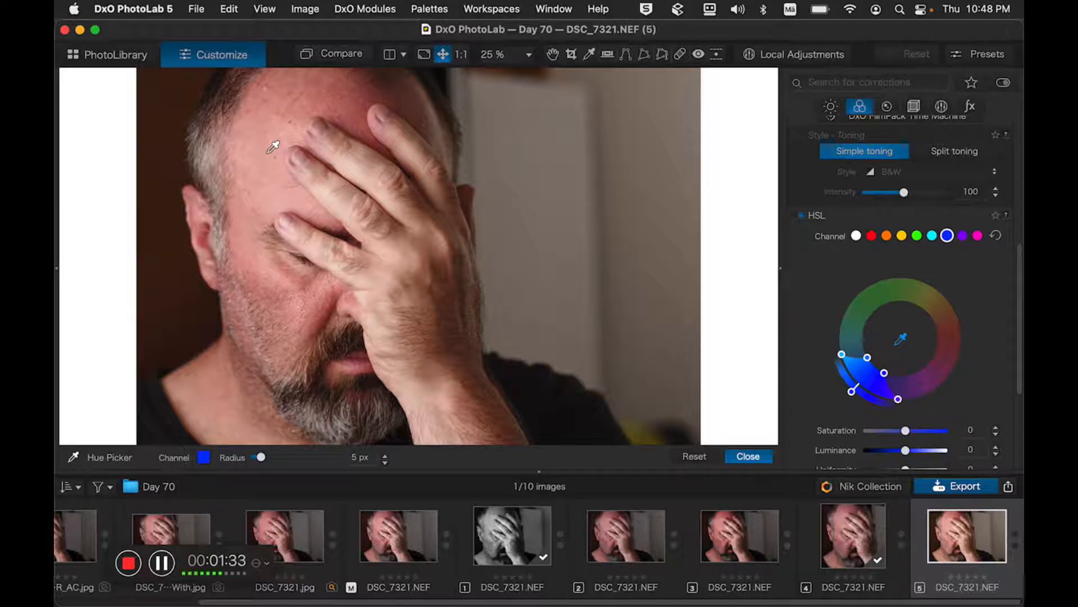
left_click(947, 236)
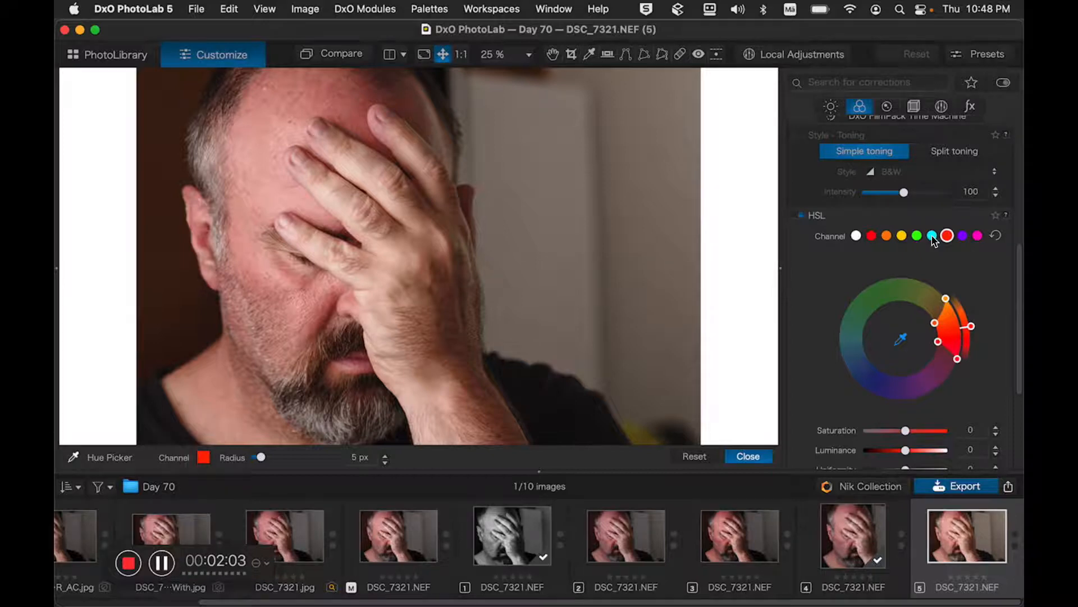
Retarget the cyan HSL channel to the orange tone sampled from the hand
left_click(933, 235)
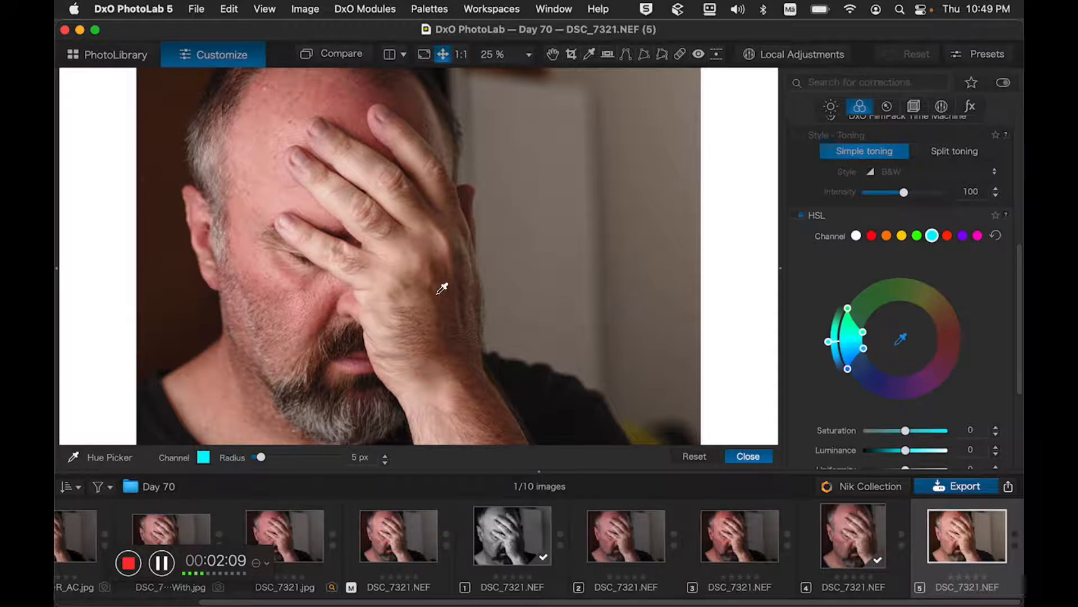
mouse_move(391, 246)
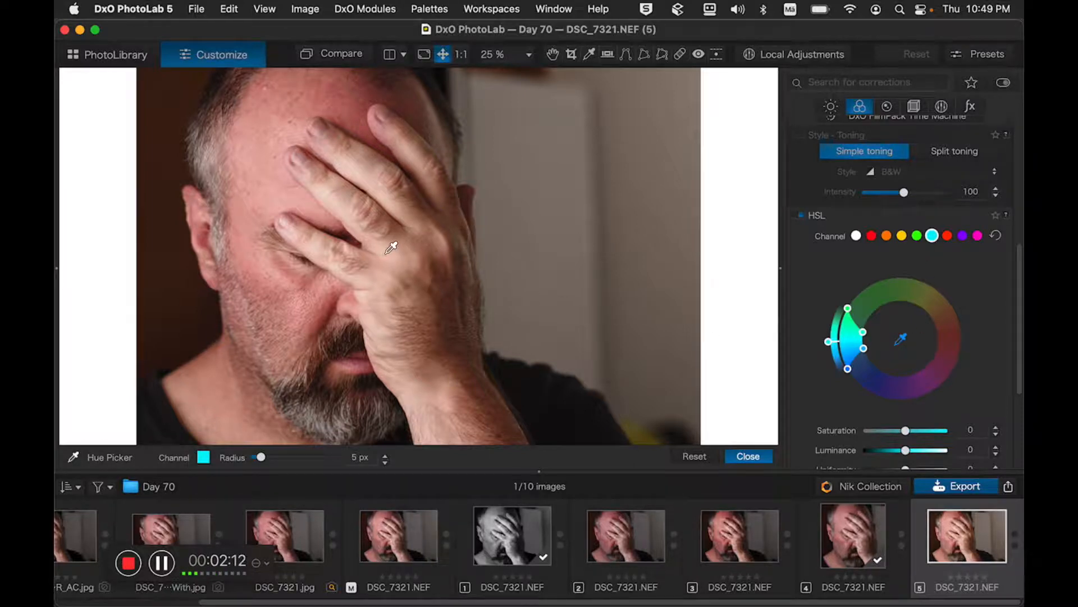
left_click(931, 235)
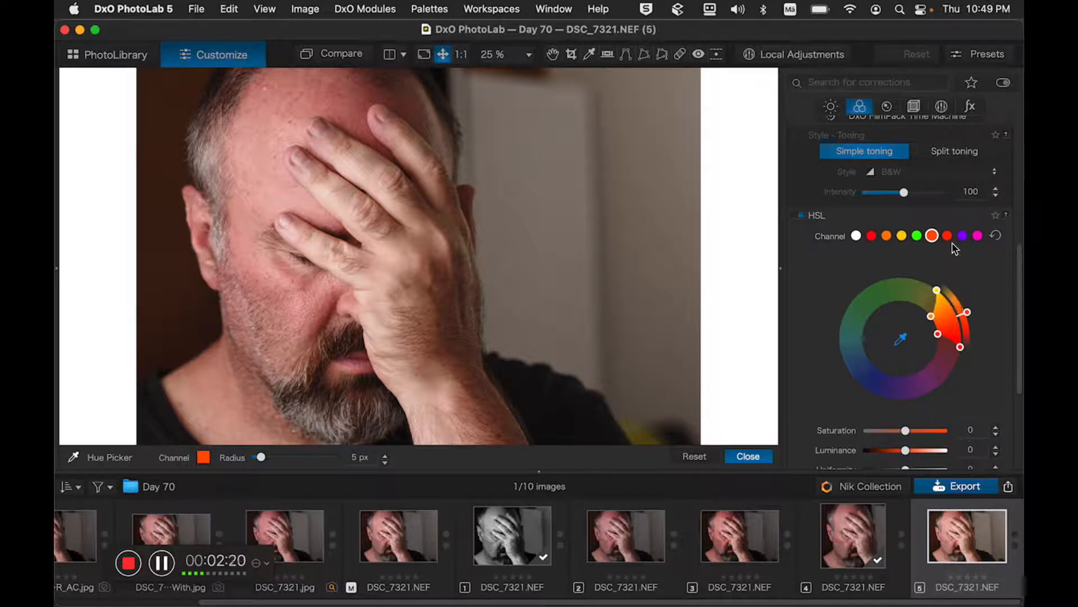
mouse_move(932, 256)
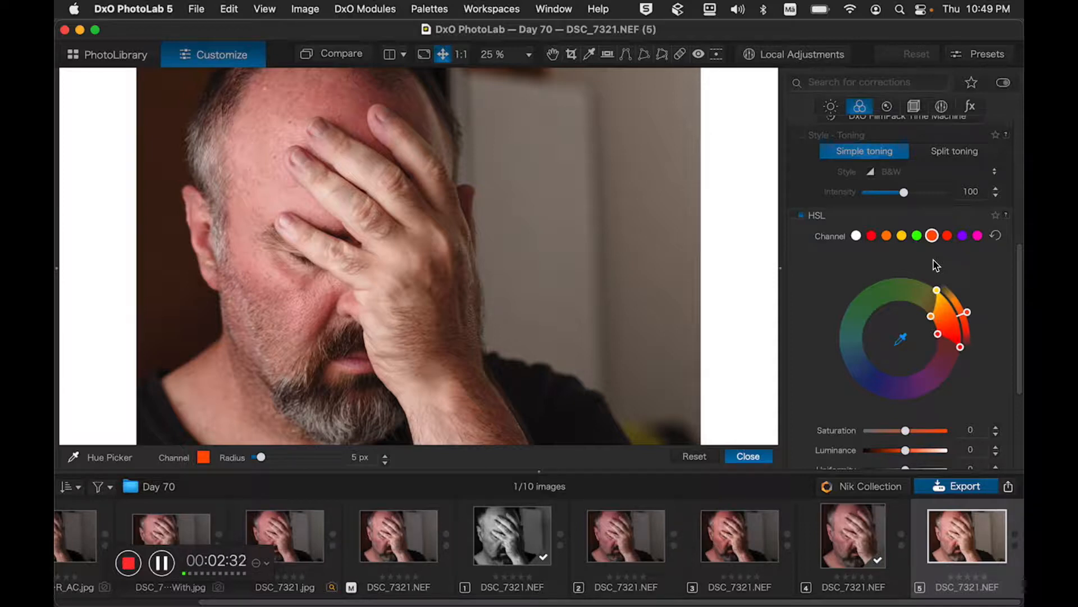
mouse_move(887, 273)
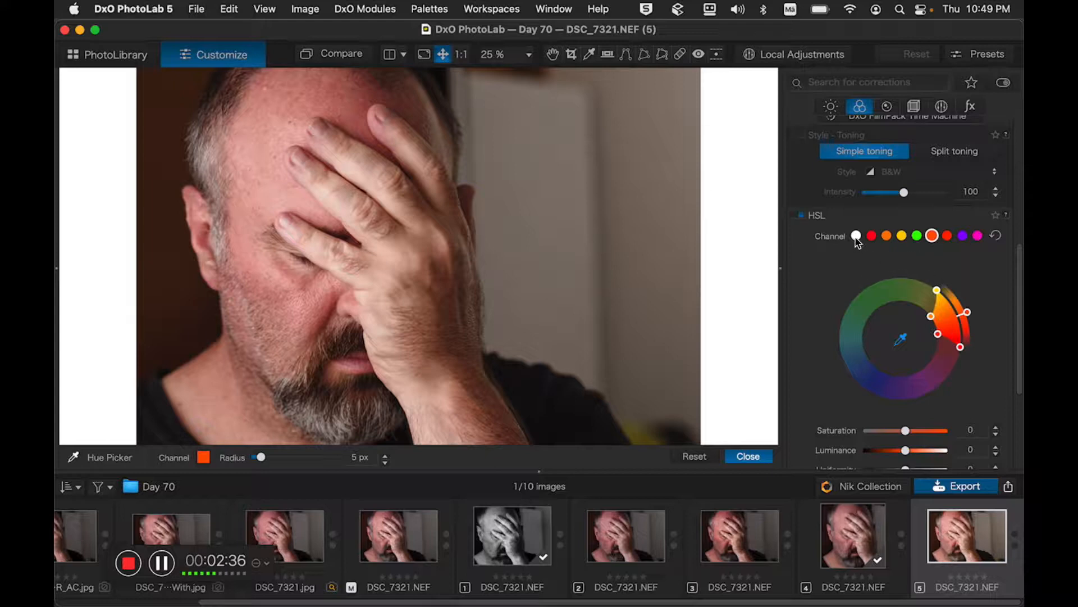
Return HSL editing to the white All-colours channel, leaving the Hue Picker
left_click(855, 235)
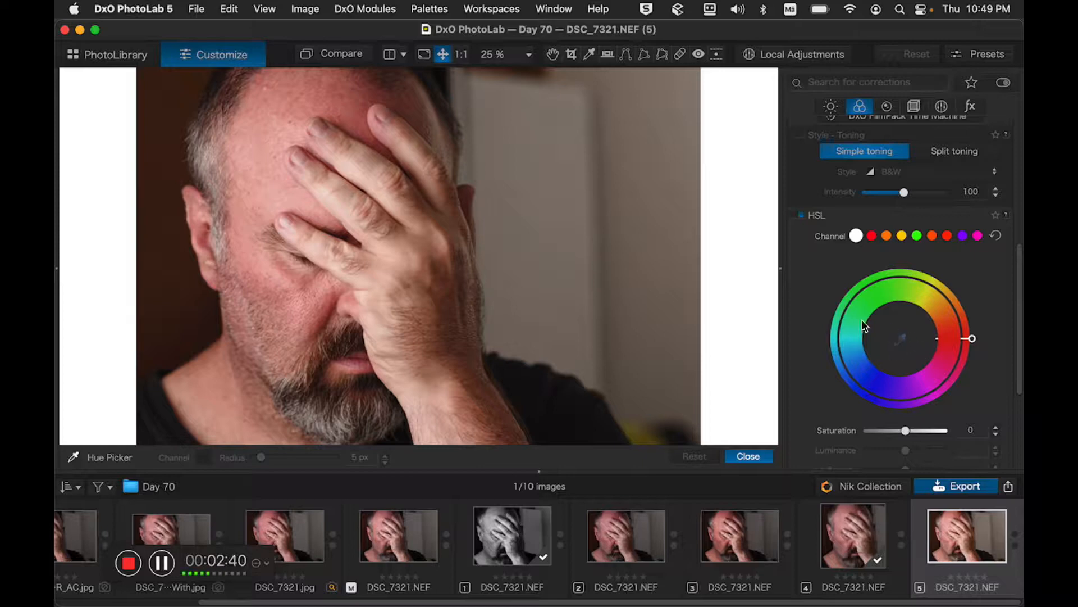
mouse_move(854, 266)
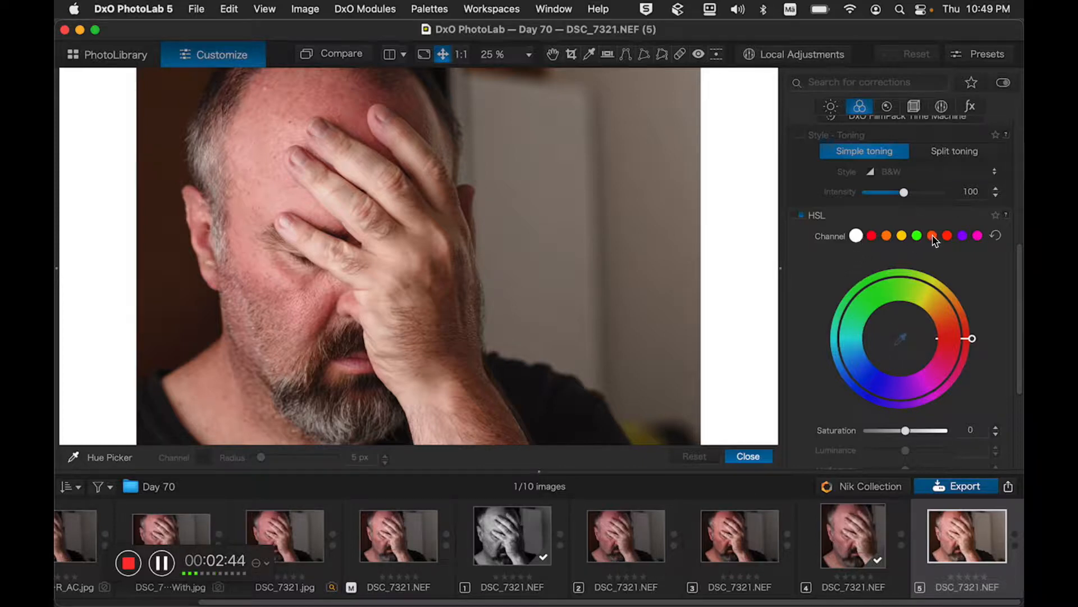
mouse_move(949, 240)
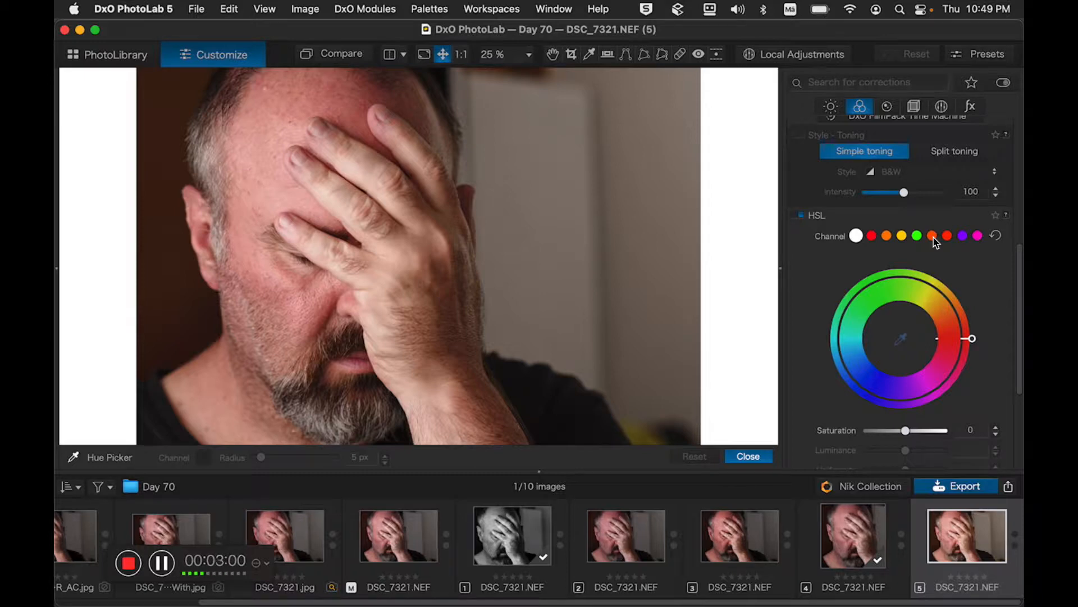
Show About DxO PhotoLab with version 5.3.0 build 67, FilmPack 6 and ViewPoint 3
left_click(134, 9)
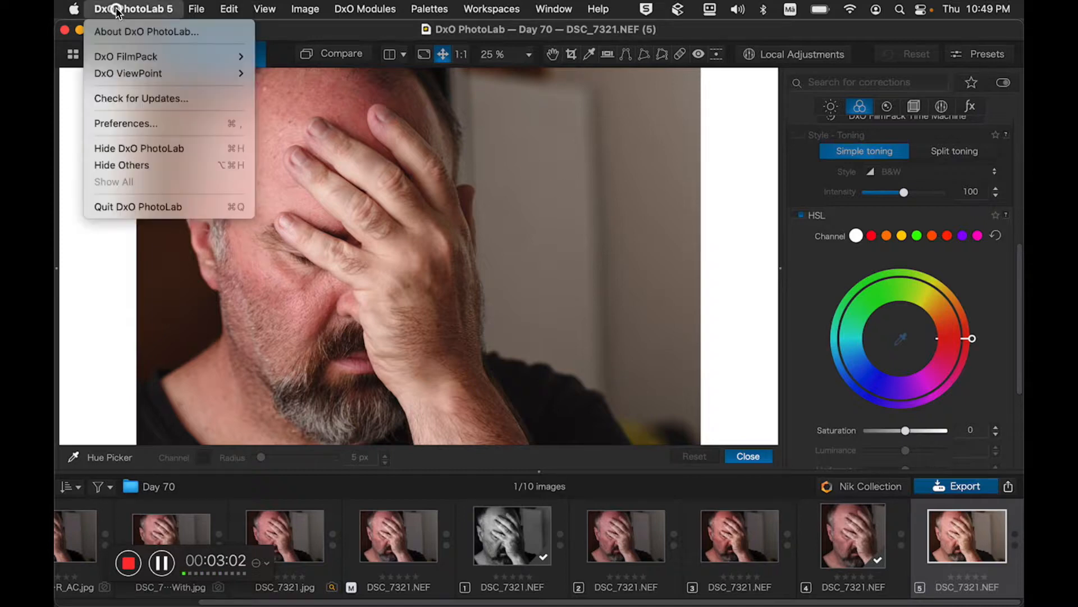
left_click(147, 31)
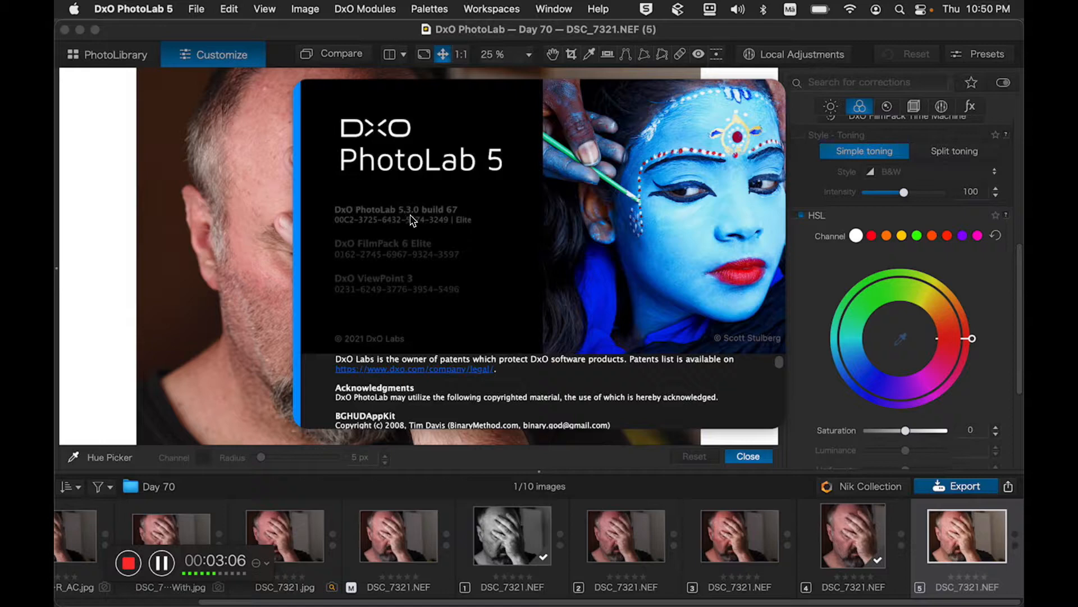
mouse_move(458, 220)
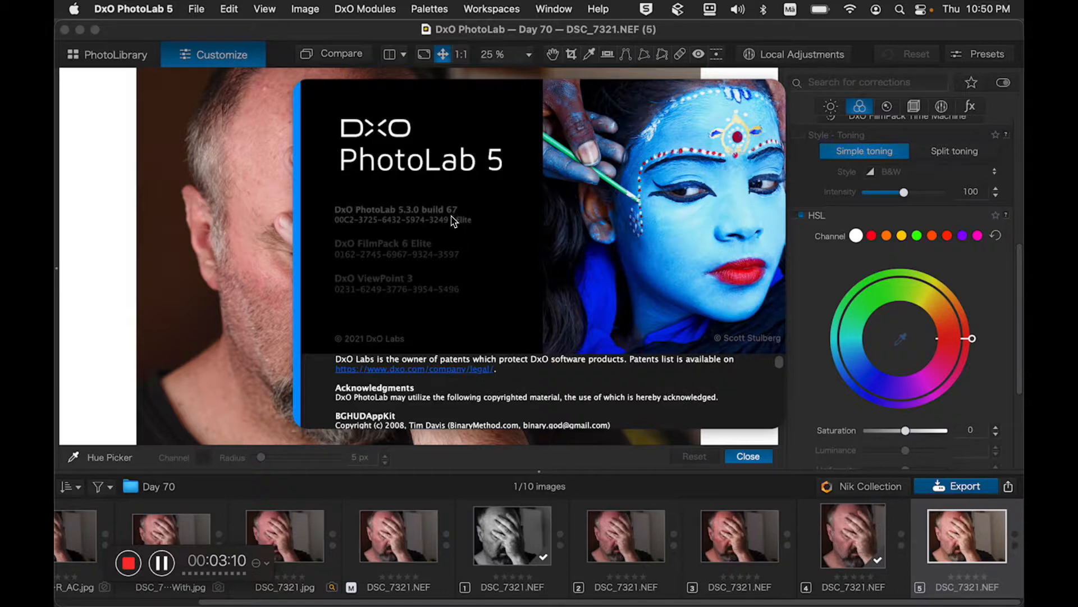
mouse_move(427, 233)
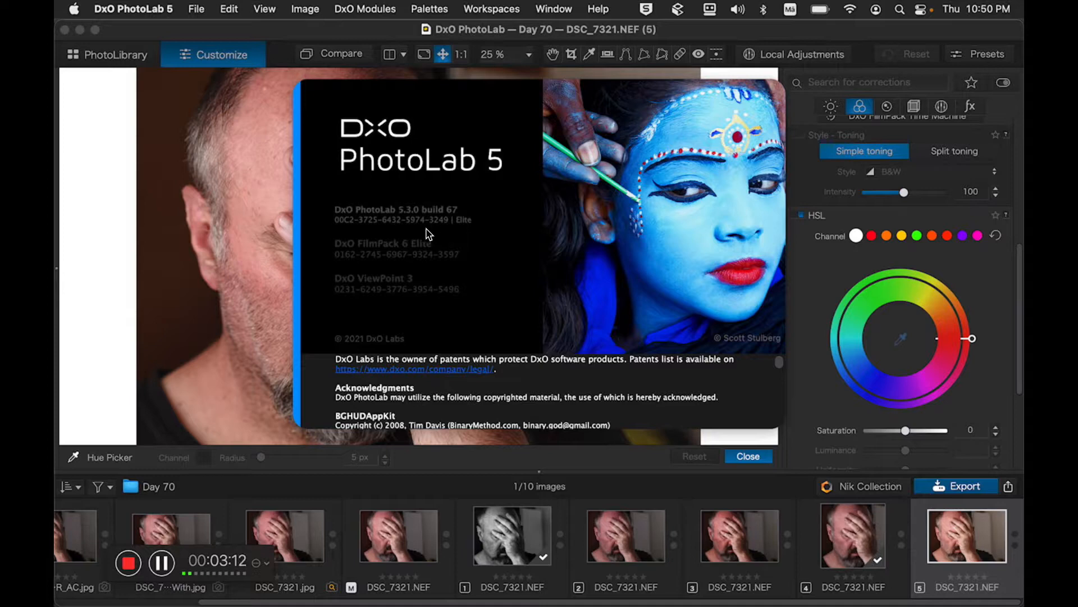
mouse_move(113, 225)
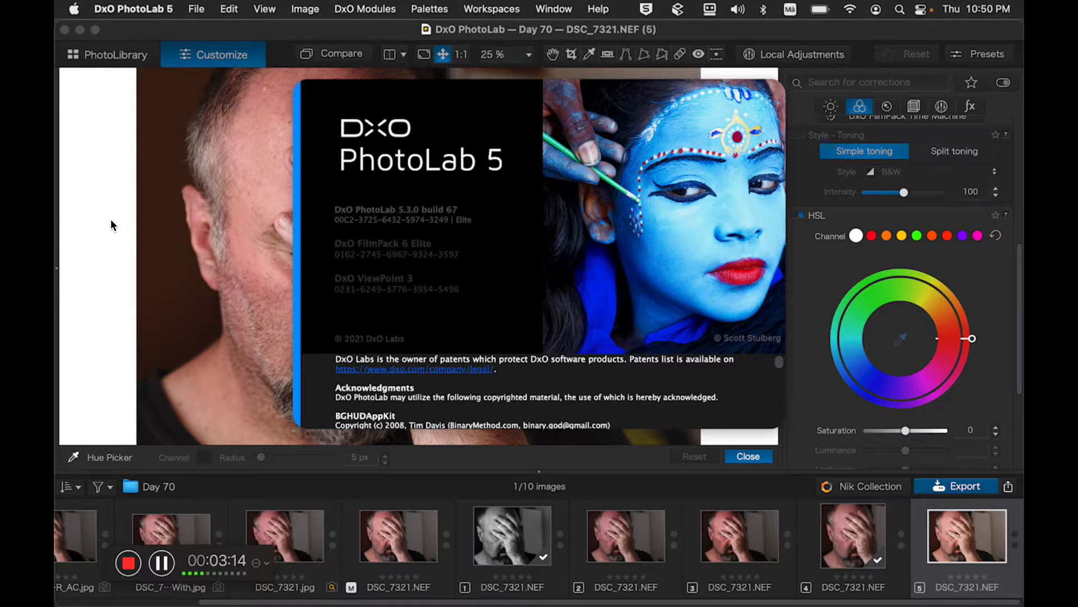